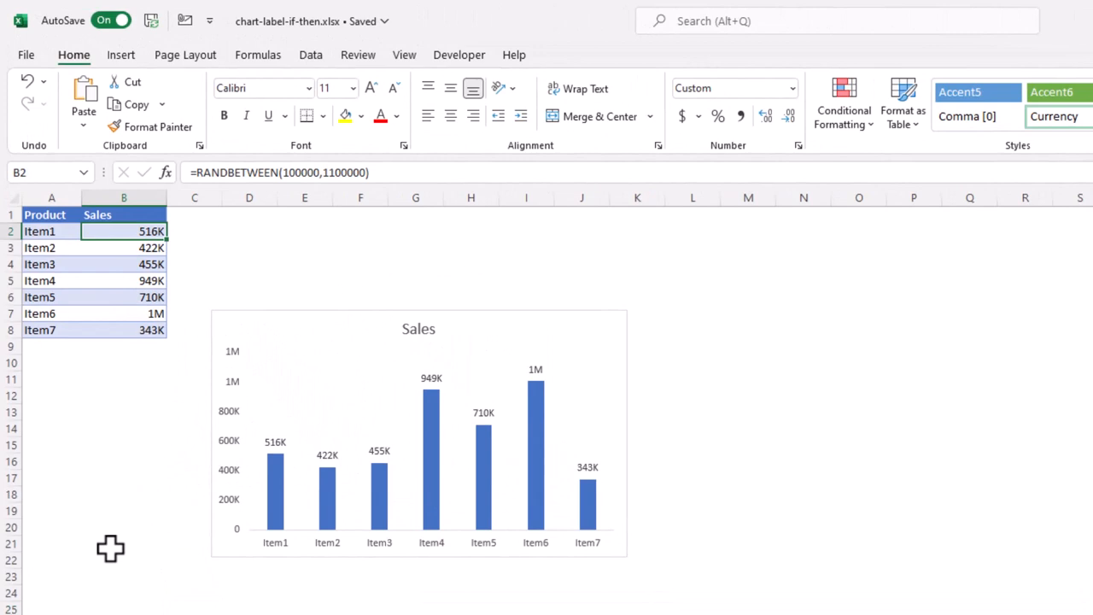
{"action": "mouse_move", "coordinate": [293, 171]}
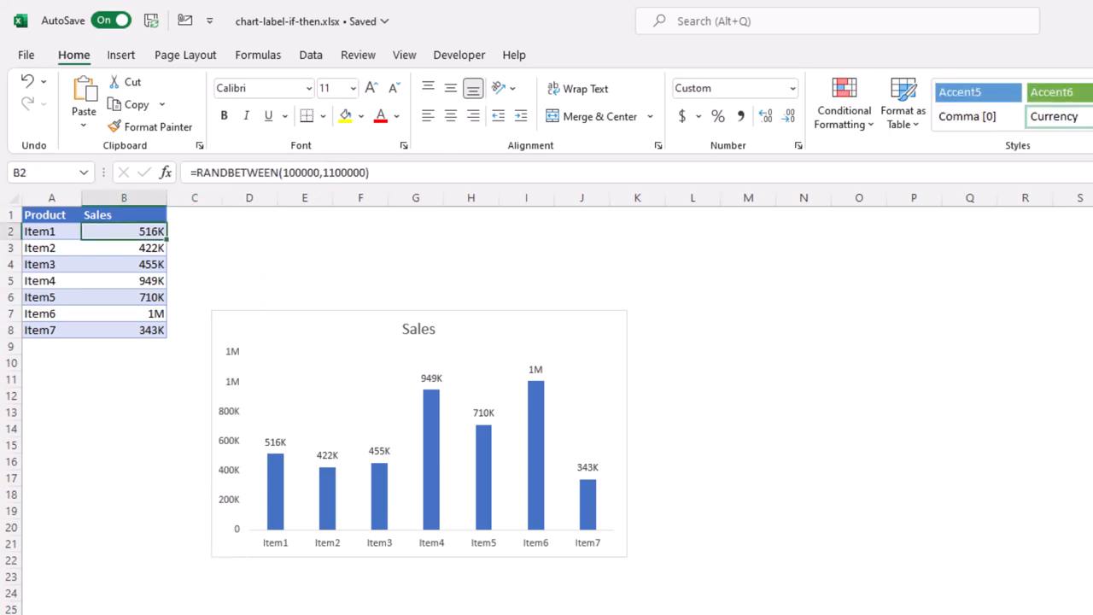
Copy the Item1 sales value in B2 and select B12 as the paste destination.
{"action": "left_click", "coordinate": [403, 54]}
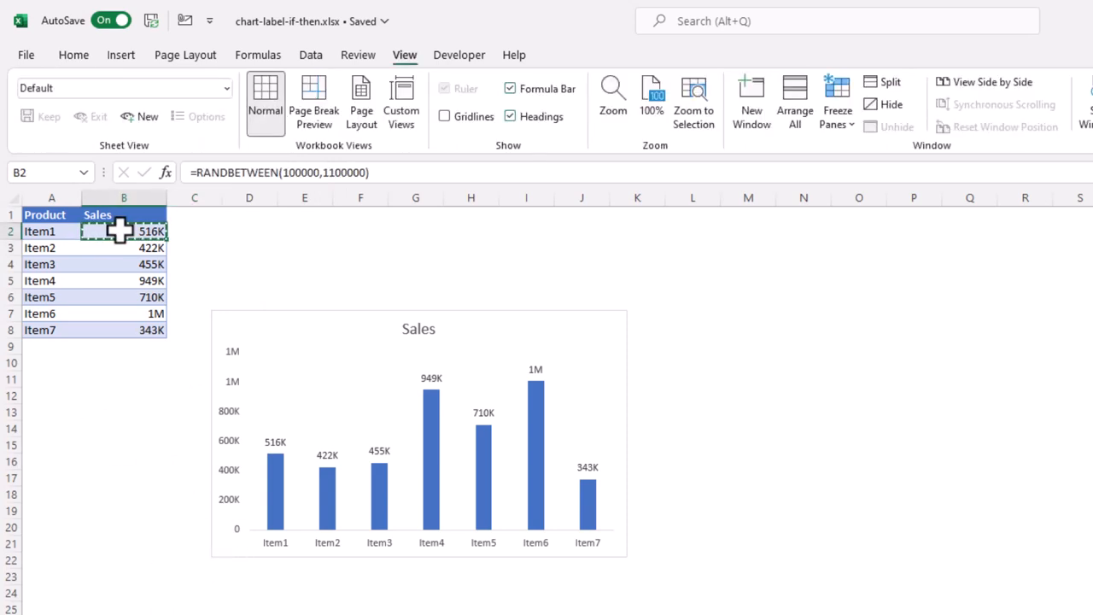
{"action": "key", "text": "ctrl+c"}
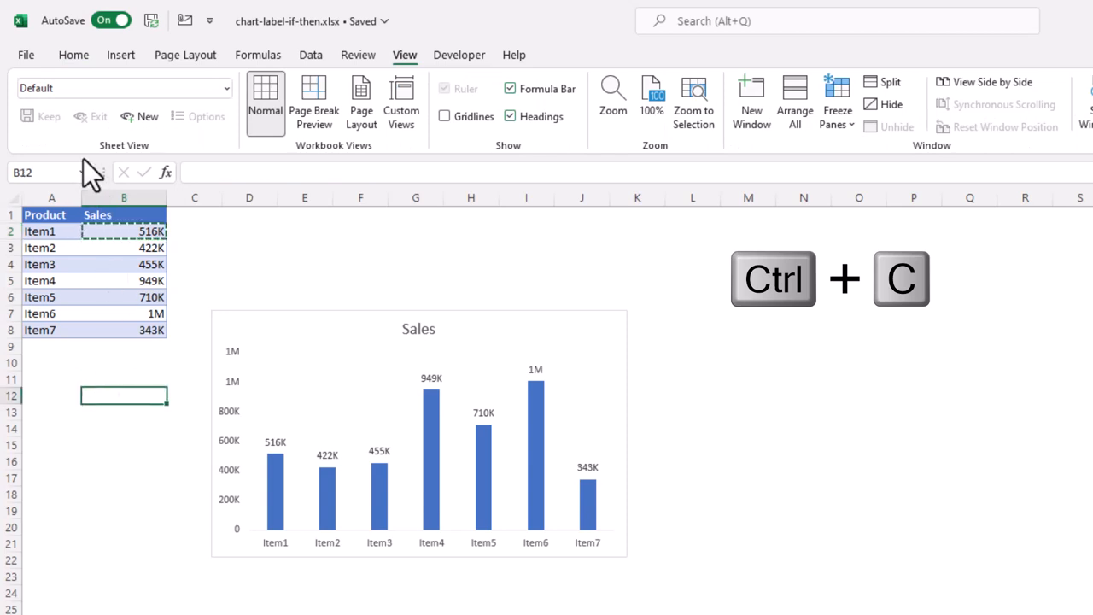
{"action": "left_click", "coordinate": [73, 53]}
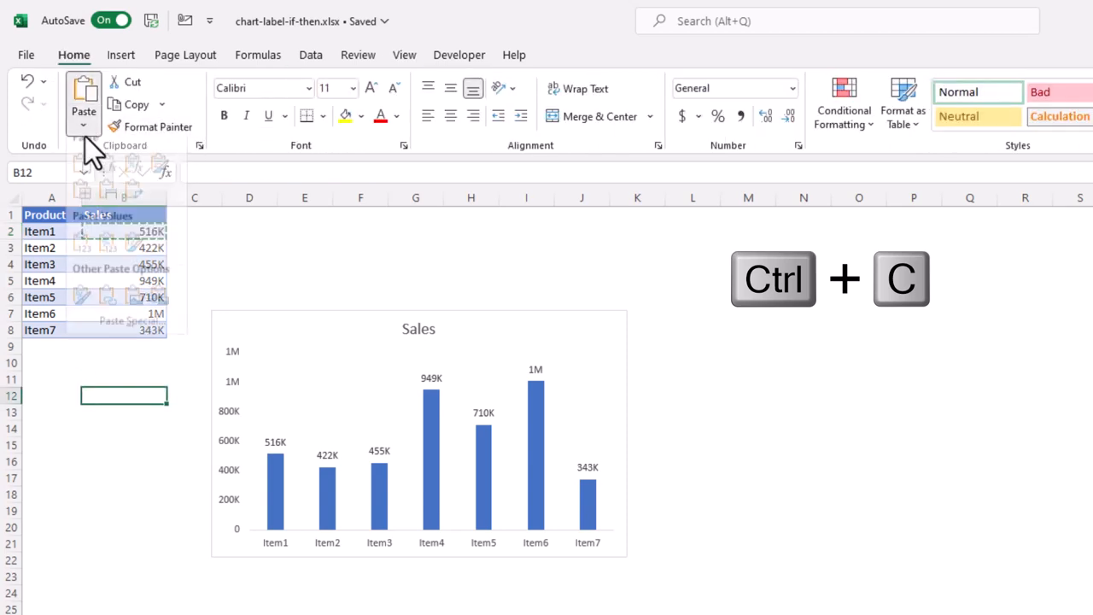
Paste only the value into B12 so it holds the fixed number 515538.
{"action": "left_click", "coordinate": [82, 215]}
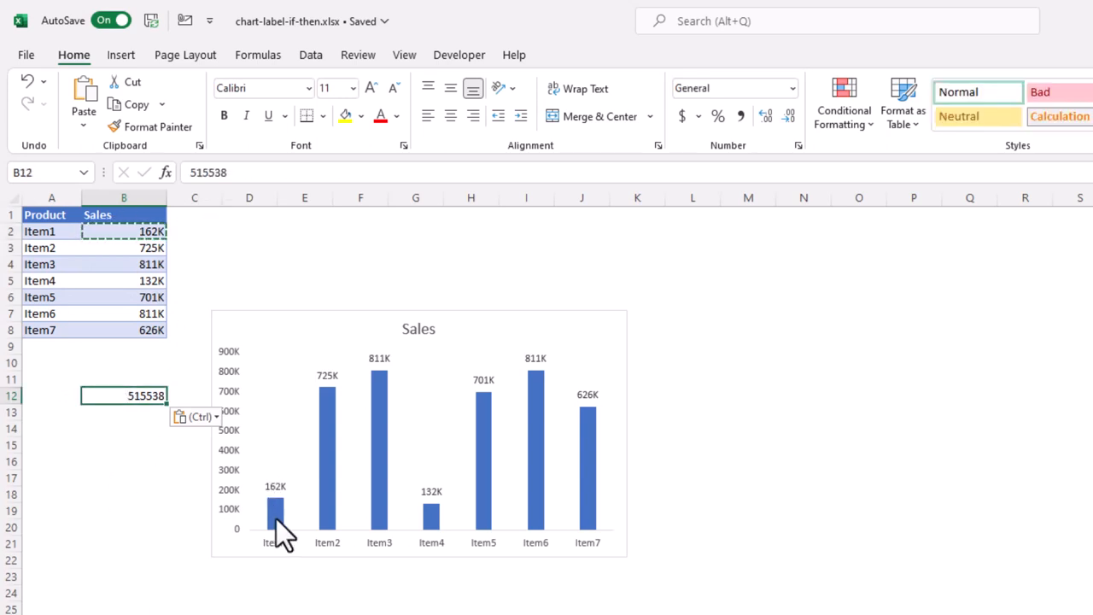
{"action": "mouse_move", "coordinate": [359, 401]}
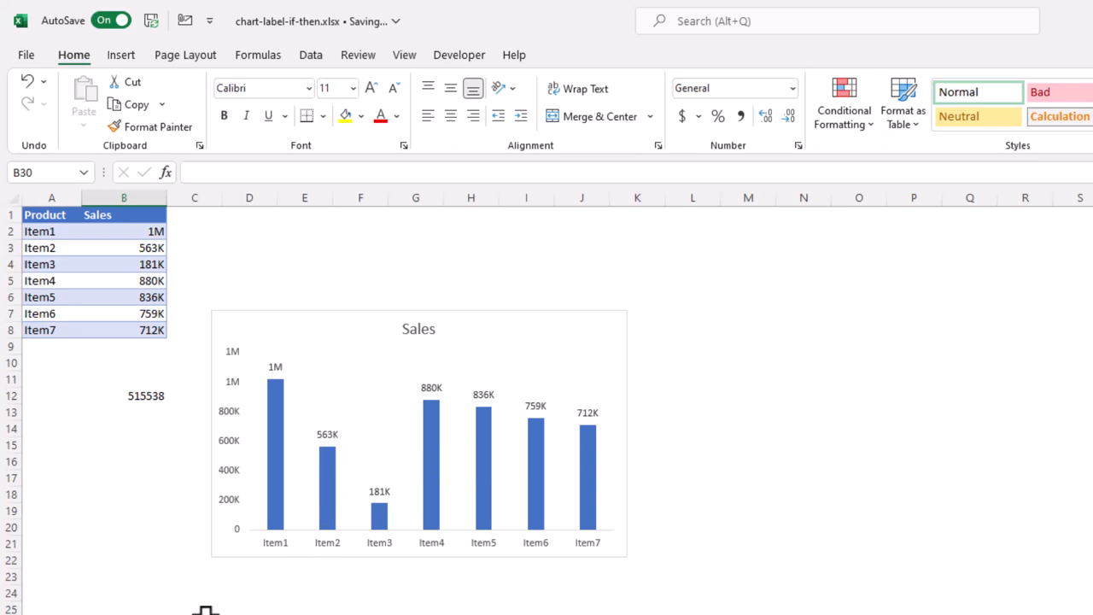
{"action": "mouse_move", "coordinate": [195, 580]}
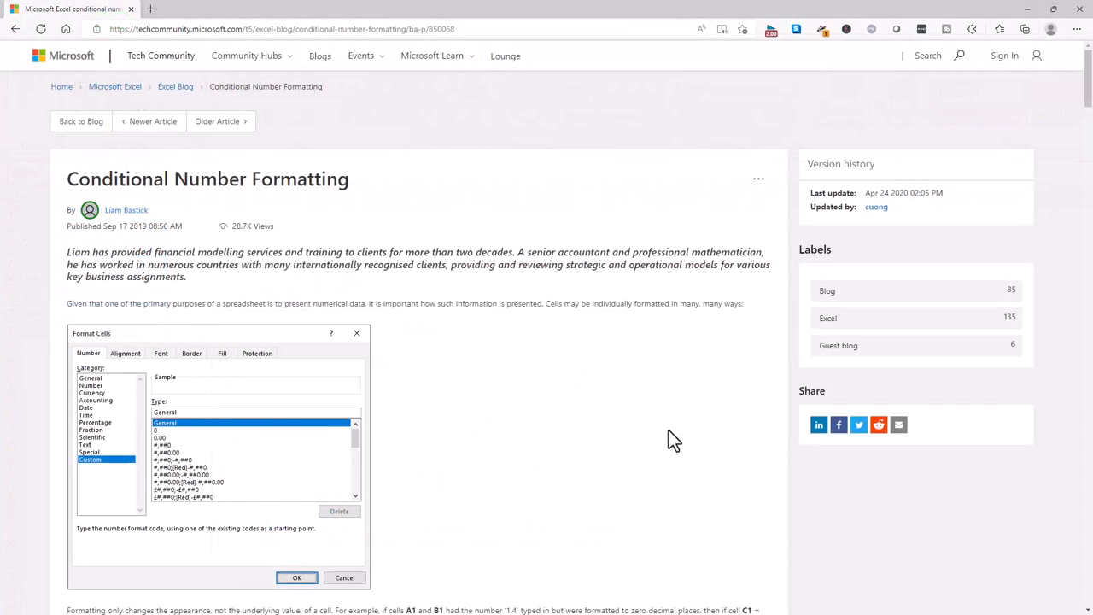
{"action": "mouse_move", "coordinate": [587, 464]}
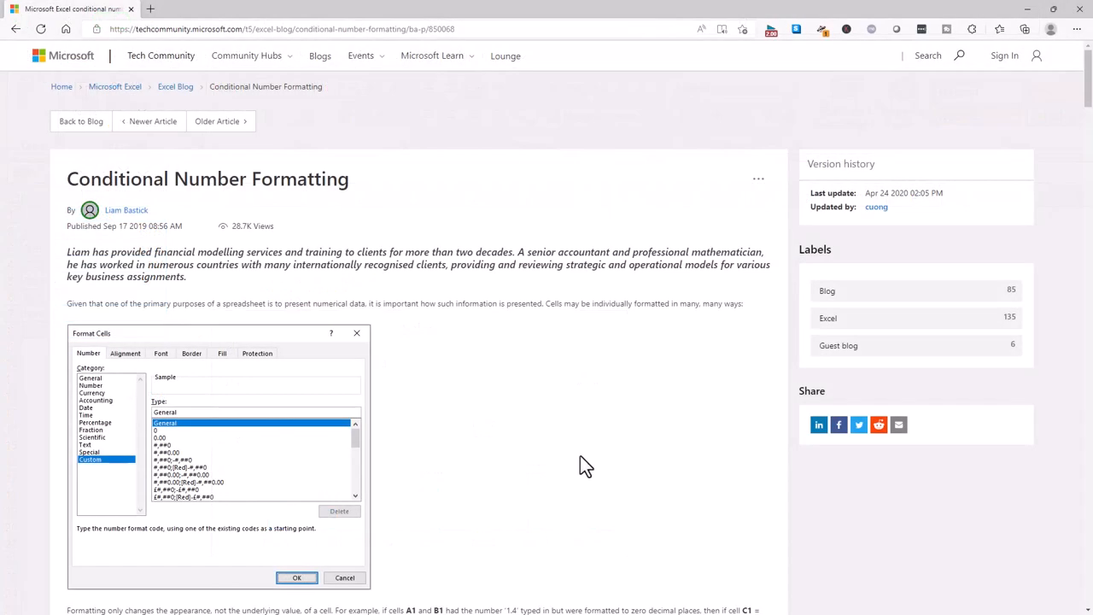
{"action": "mouse_move", "coordinate": [572, 512]}
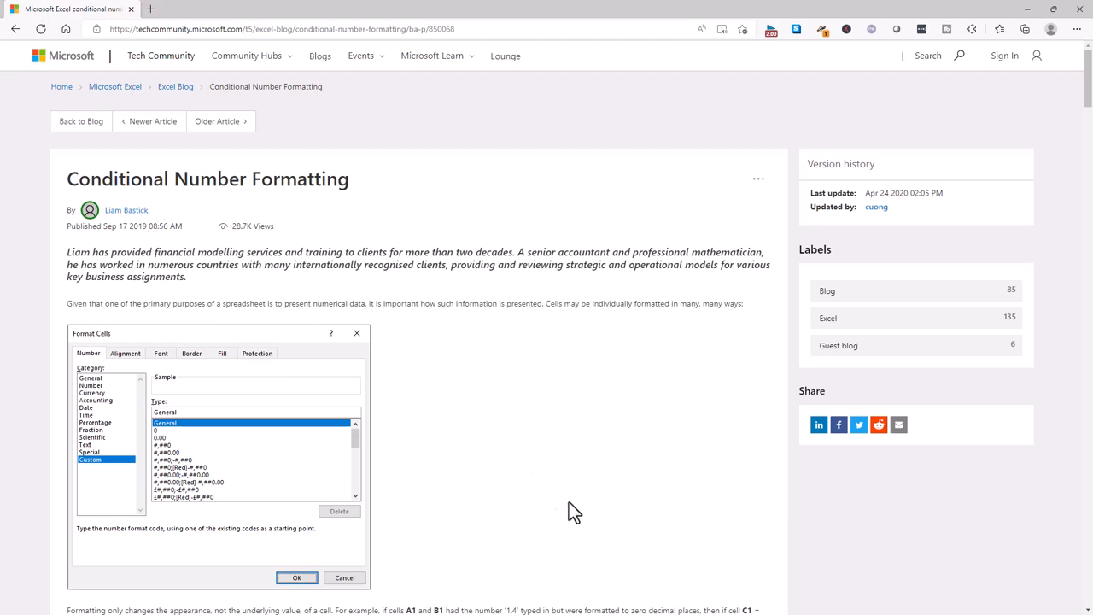
Scroll the Conditional Number Formatting article down to its Number Code table.
{"action": "scroll", "scroll_direction": "down", "scroll_amount": 3}
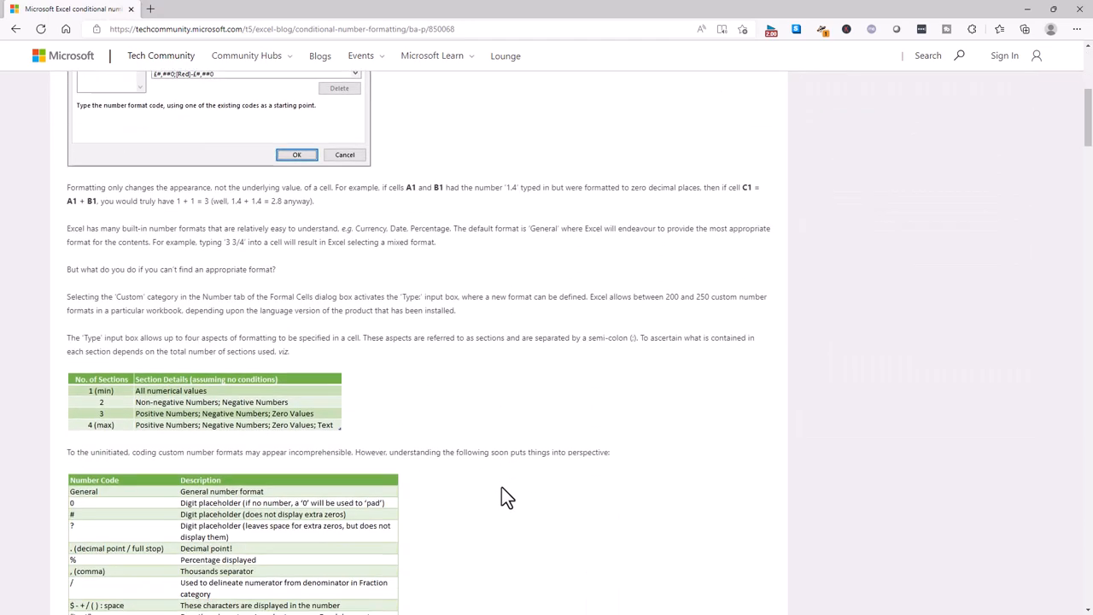
{"action": "scroll", "scroll_direction": "down", "scroll_amount": 3}
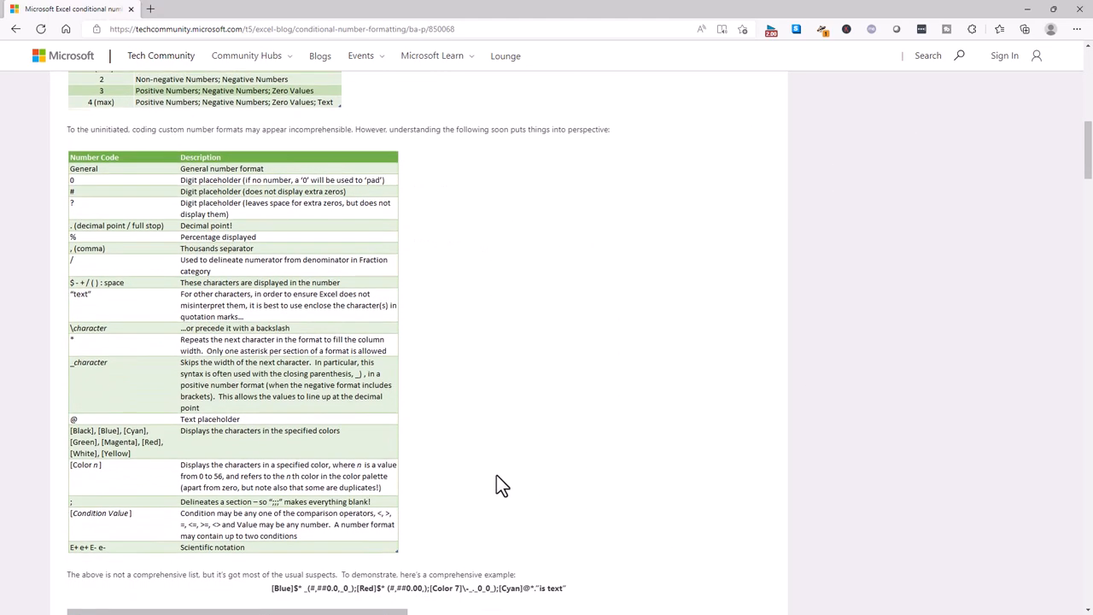
{"action": "scroll", "scroll_direction": "down", "scroll_amount": 3}
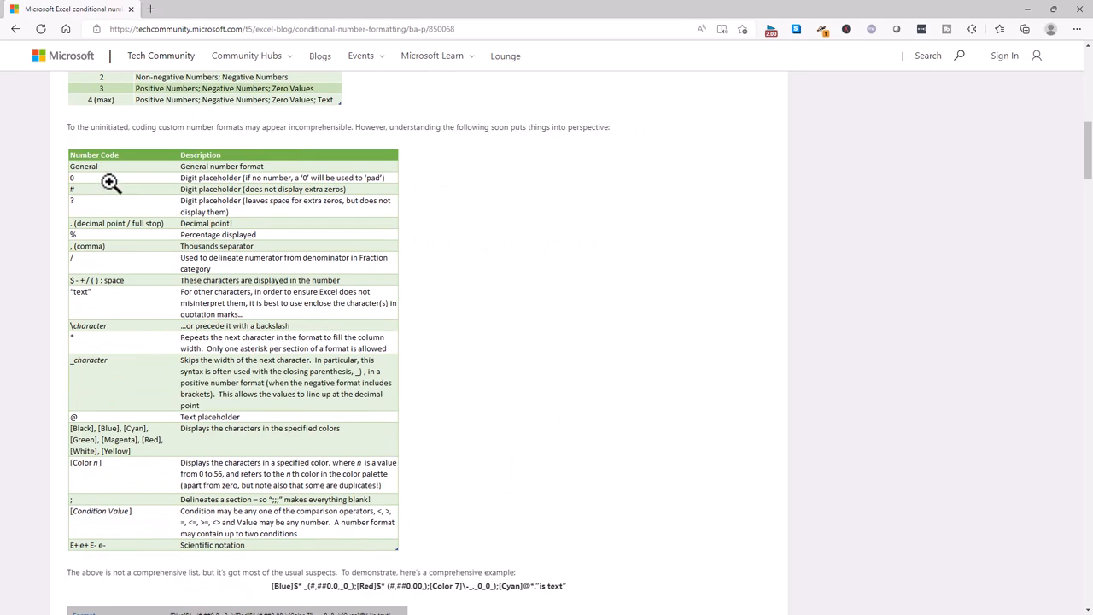
{"action": "mouse_move", "coordinate": [487, 409]}
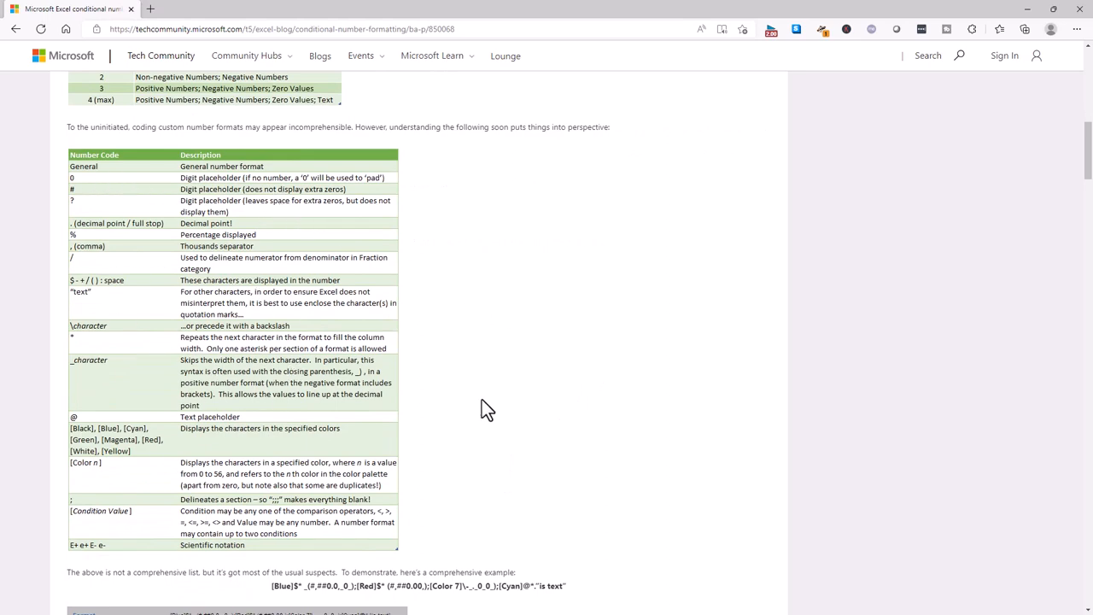
{"action": "scroll", "scroll_direction": "down", "scroll_amount": 3}
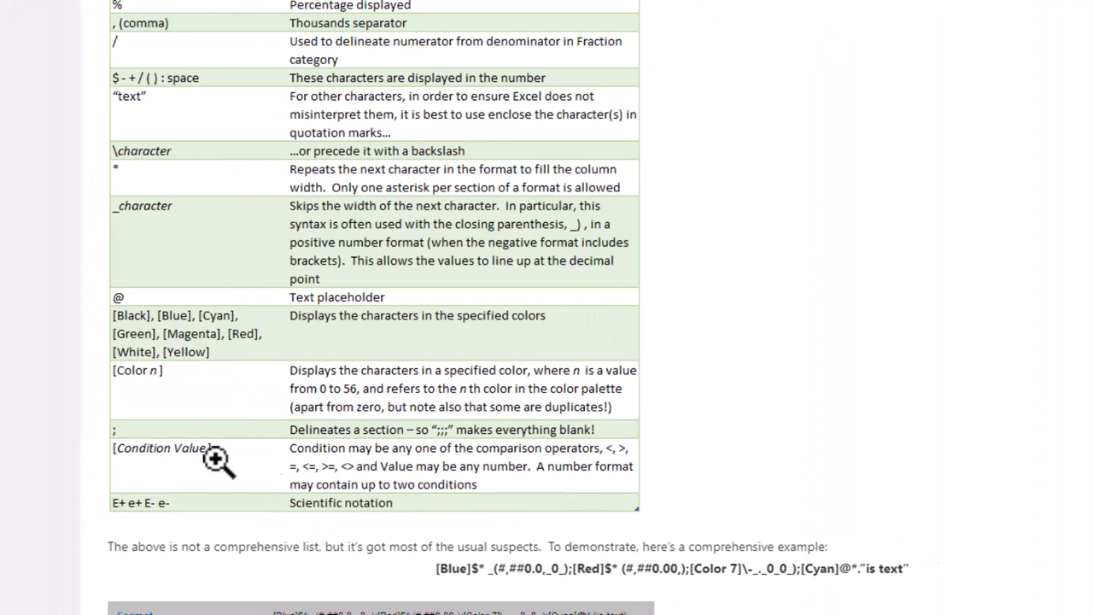
{"action": "scroll", "scroll_direction": "down", "scroll_amount": 3}
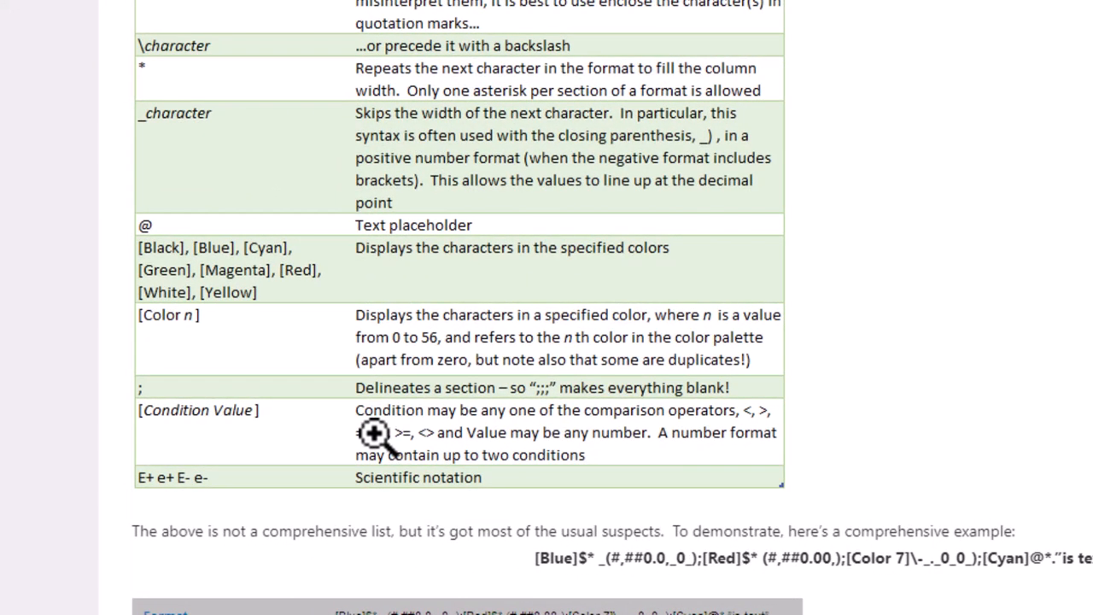
{"action": "scroll", "scroll_direction": "down", "scroll_amount": 3}
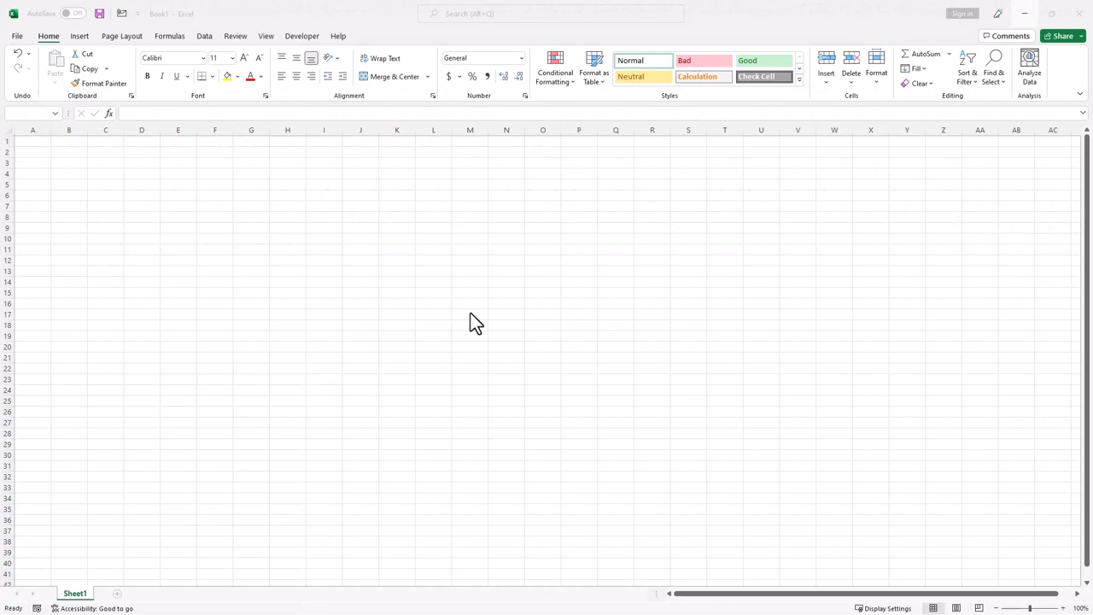
Paste the K/M format code into M1 and enter the Description header in A1.
{"action": "left_click", "coordinate": [468, 140]}
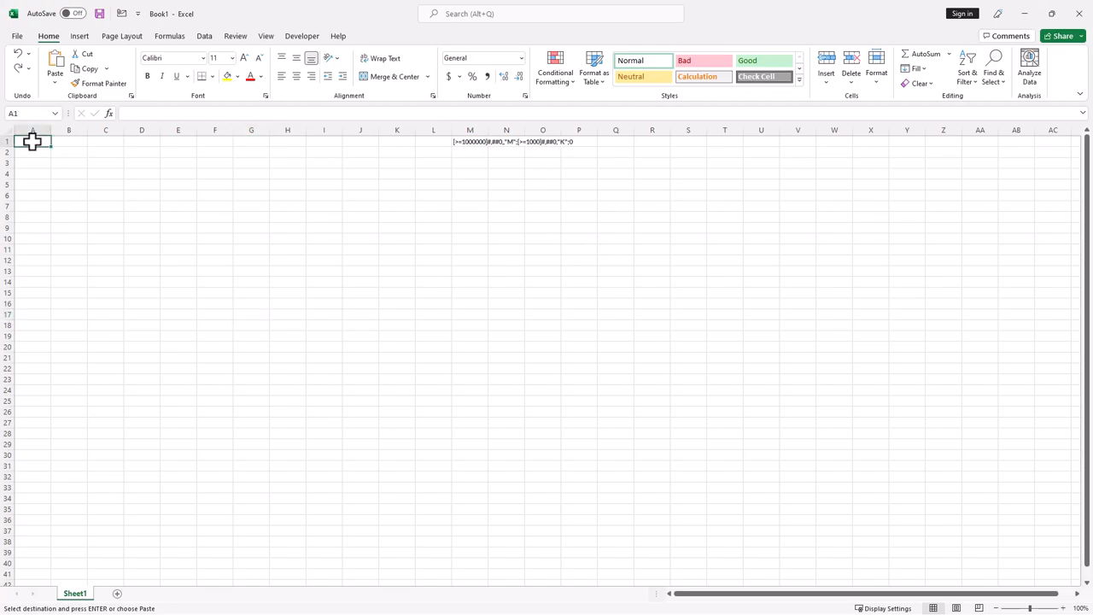
{"action": "type", "text": "Descri"}
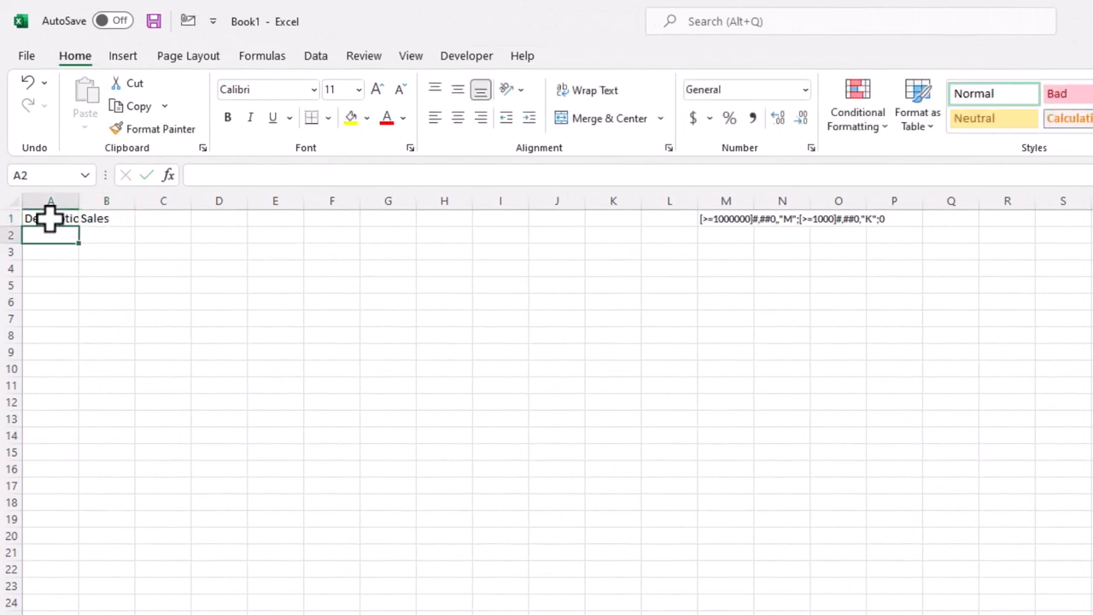
Enter Item1 in A2 and fill the list down to Item8.
{"action": "type", "text": "Item1"}
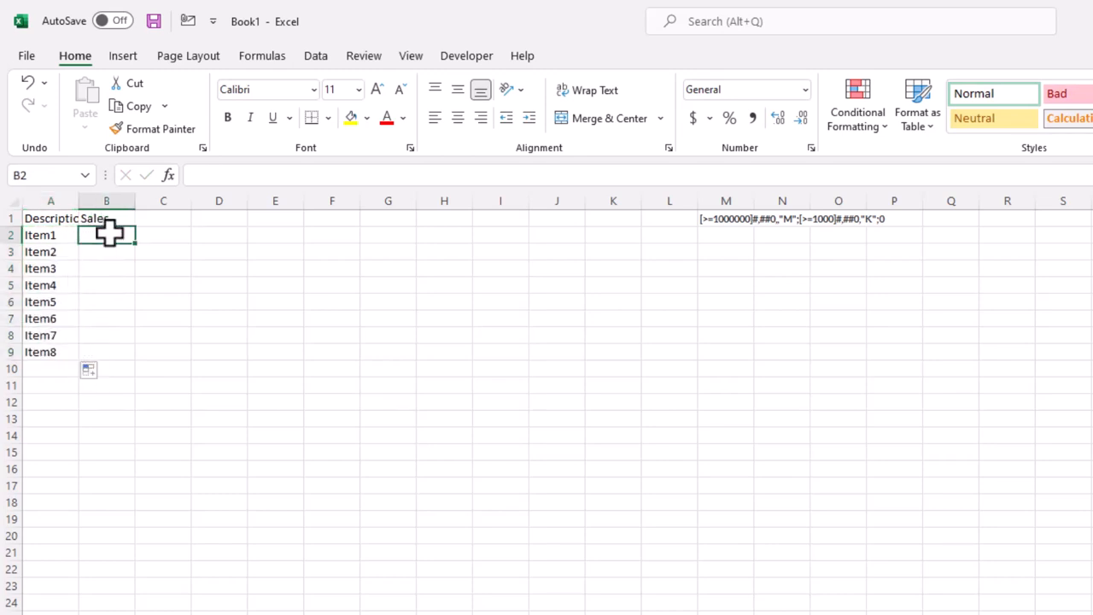
Enter =RANDBETWEEN(100000,1100000) in B2 and fill it down to Item8.
{"action": "type", "text": "=ran"}
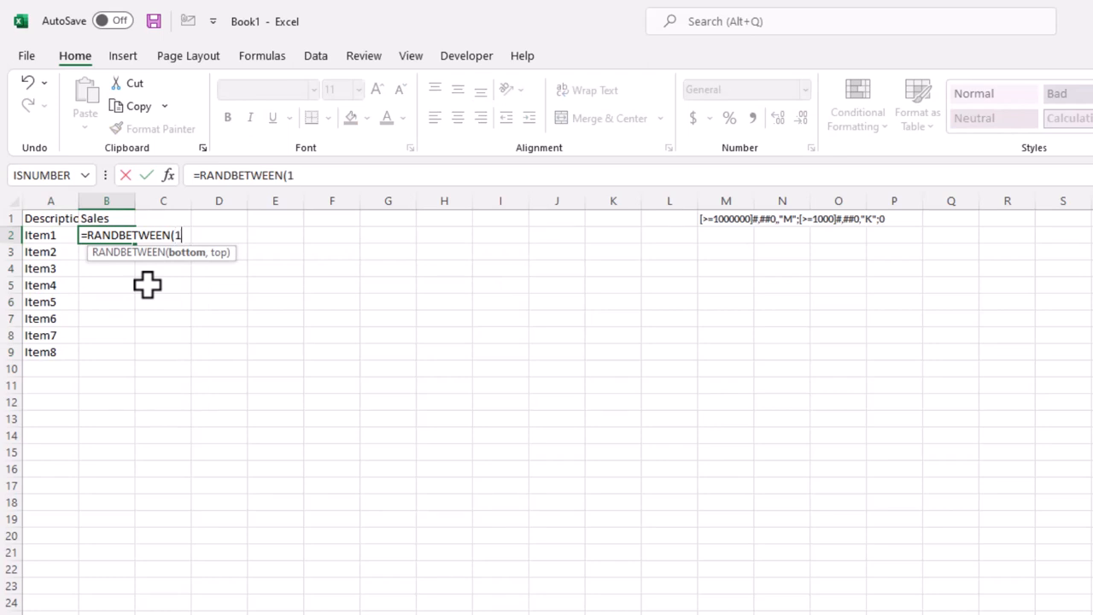
{"action": "type", "text": "00000,"}
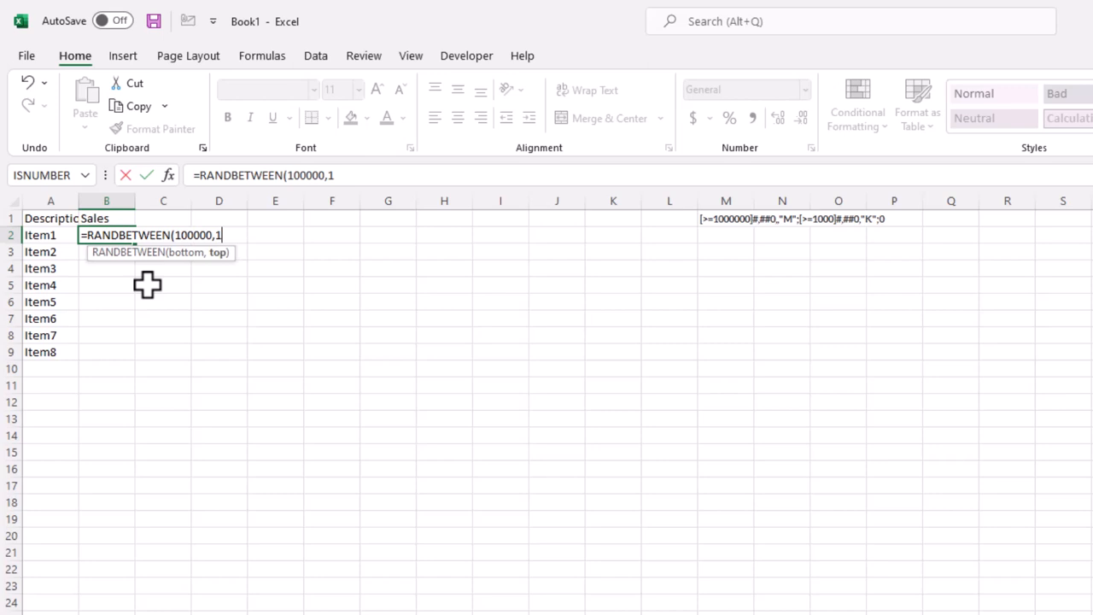
{"action": "type", "text": "100"}
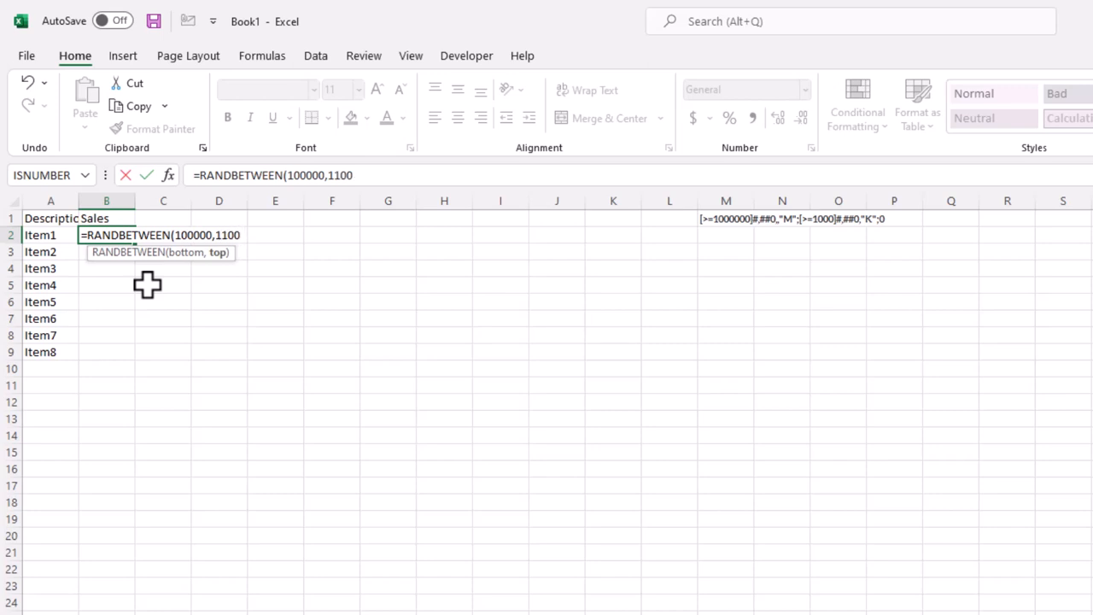
{"action": "type", "text": "000)"}
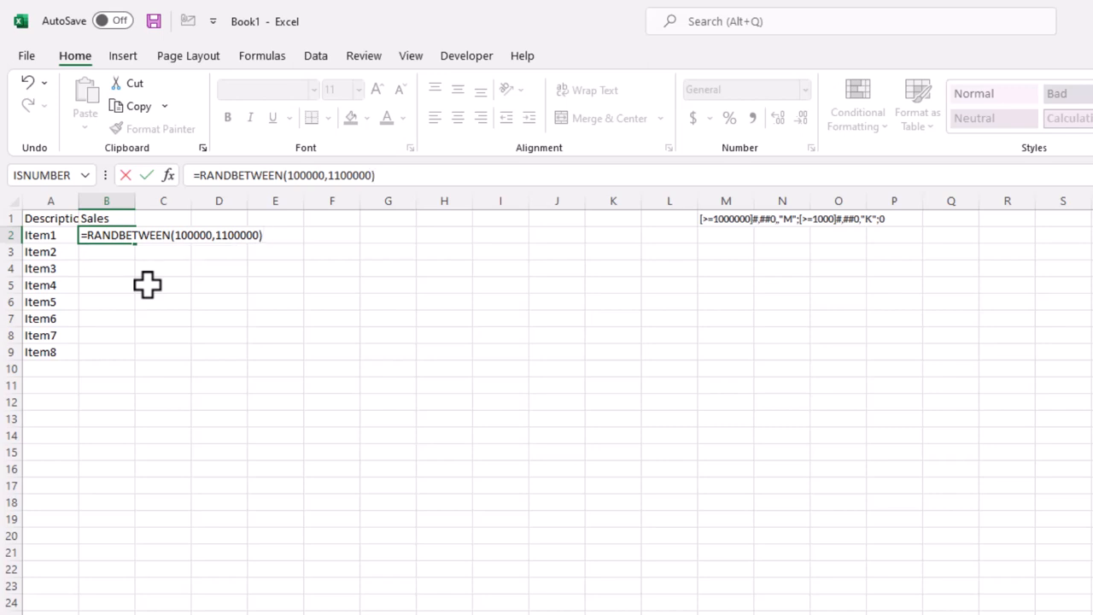
{"action": "key", "text": "Enter"}
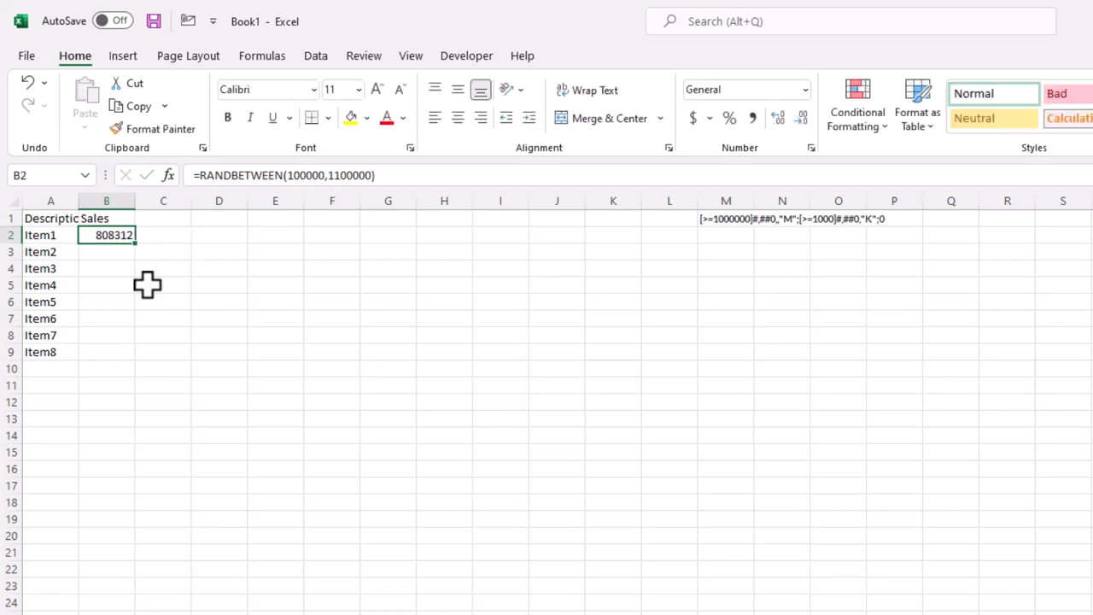
{"action": "left_click_drag", "start_coordinate": [106, 236], "coordinate": [106, 352]}
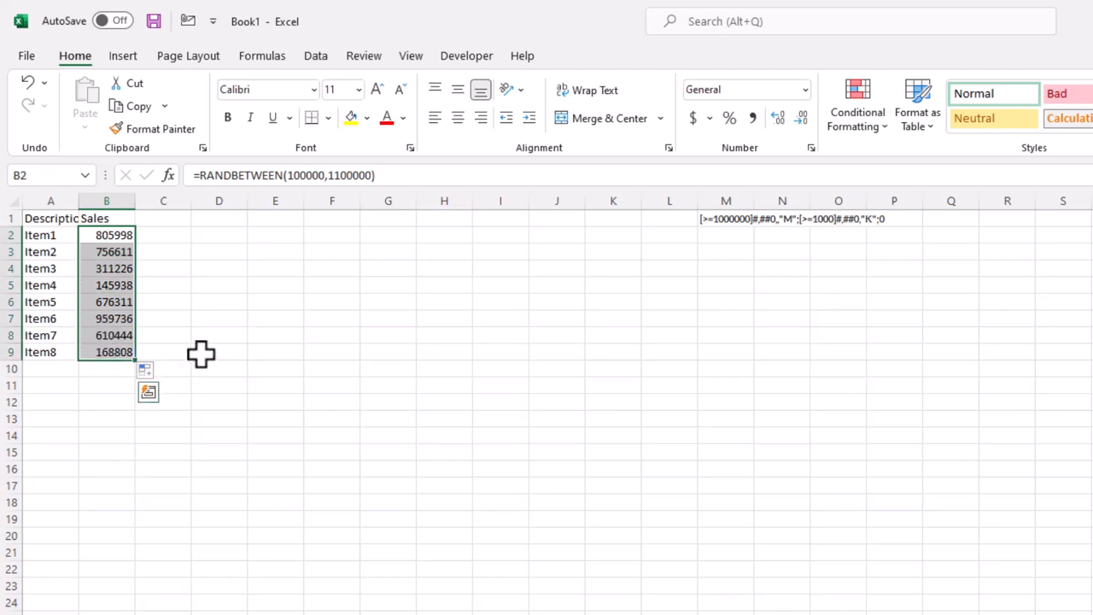
{"action": "left_click", "coordinate": [219, 386]}
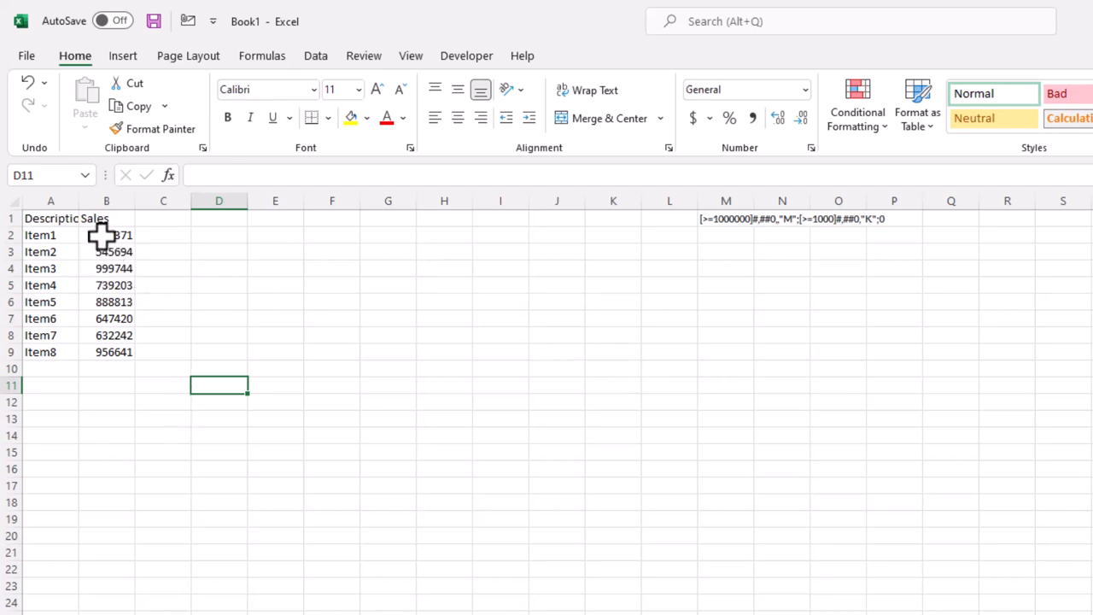
Select the Sales figures B2:B9 and show the Custom category in Format Cells.
{"action": "left_click", "coordinate": [106, 301]}
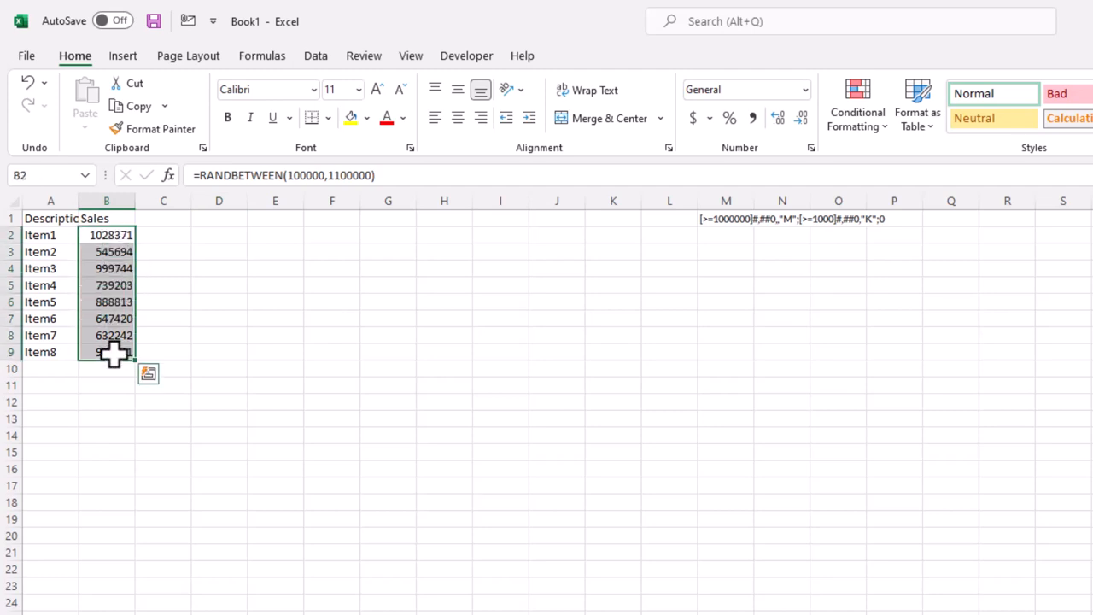
{"action": "key", "text": "ctrl+1"}
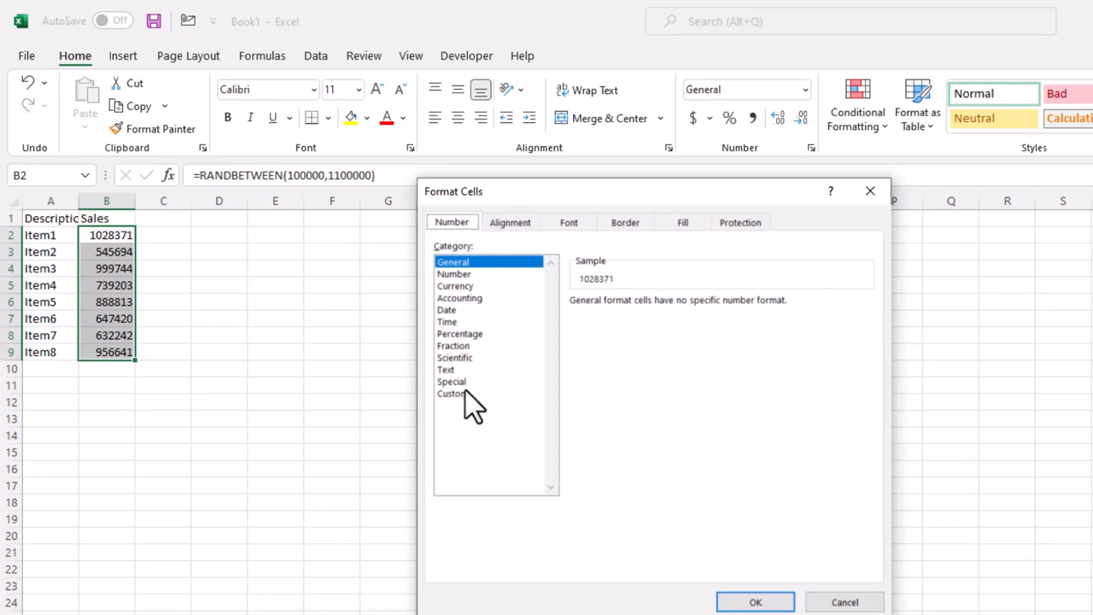
{"action": "left_click", "coordinate": [450, 392]}
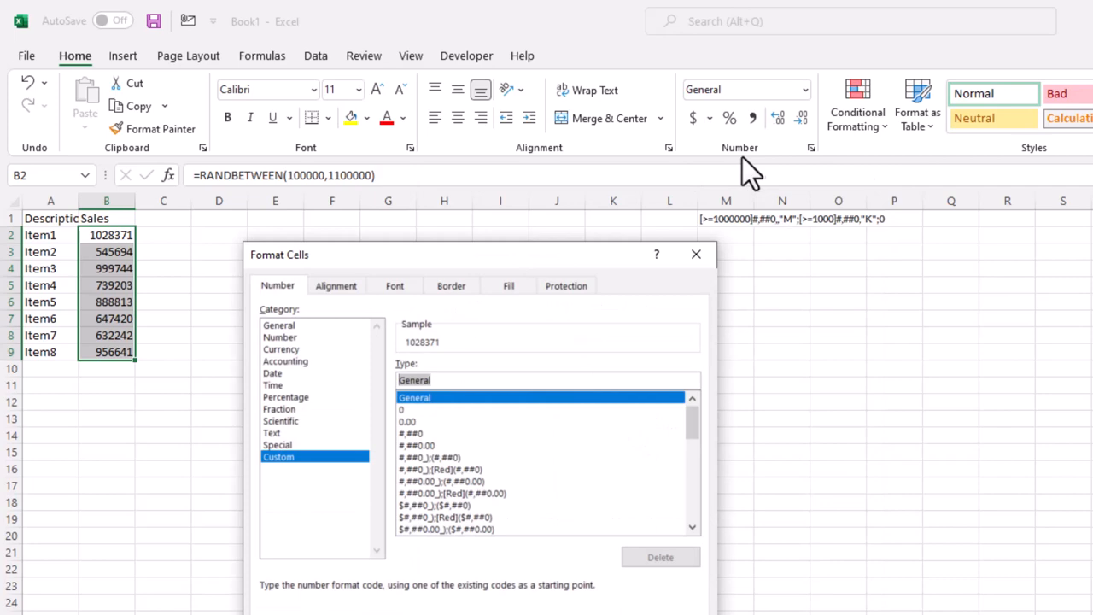
{"action": "mouse_move", "coordinate": [749, 243]}
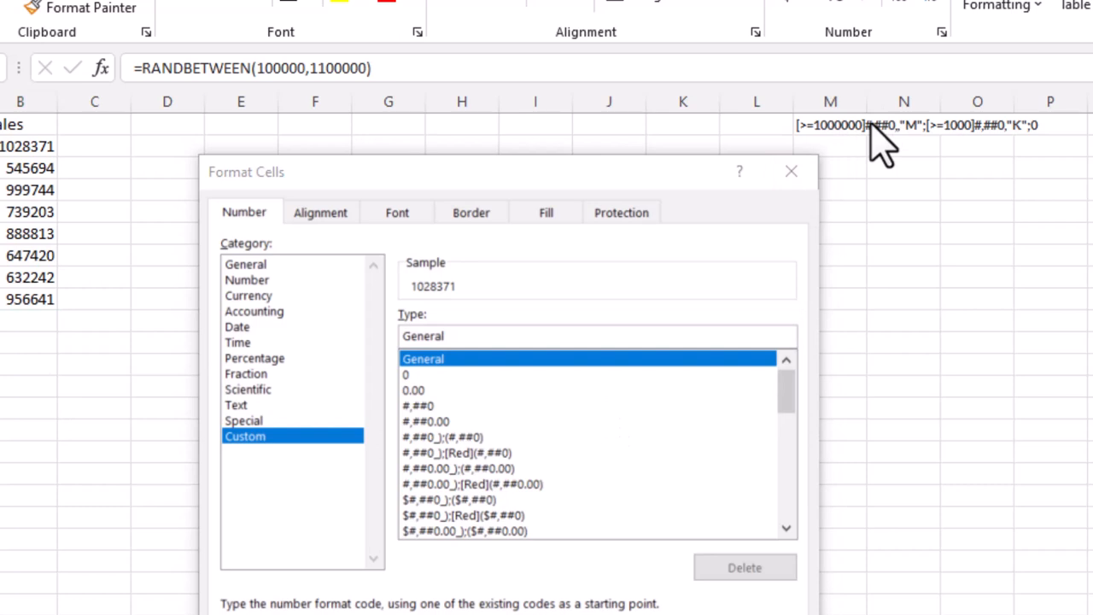
{"action": "mouse_move", "coordinate": [901, 154]}
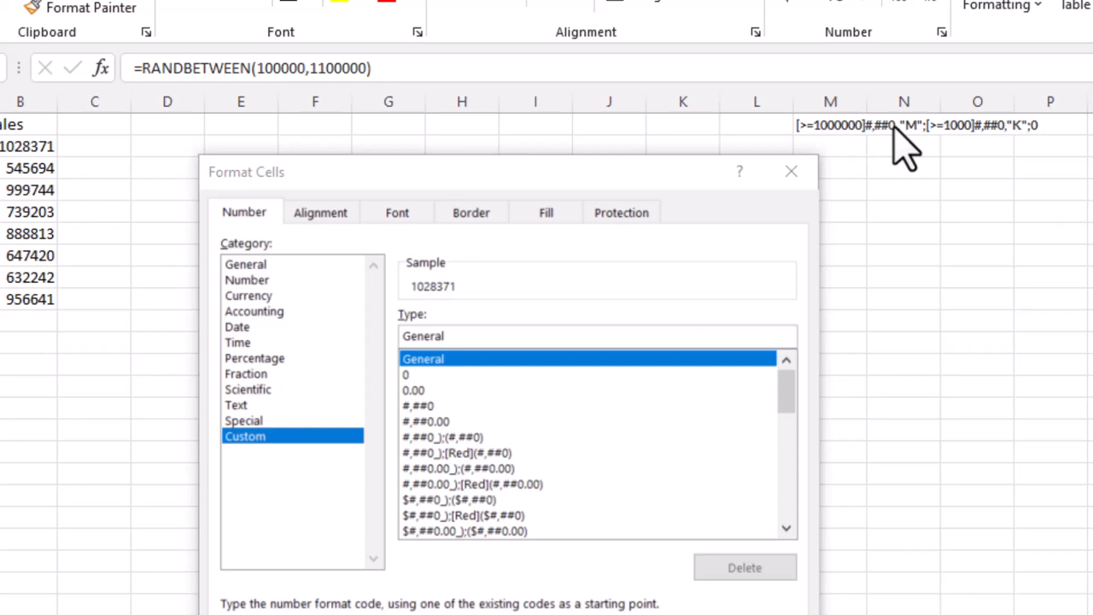
{"action": "mouse_move", "coordinate": [905, 162]}
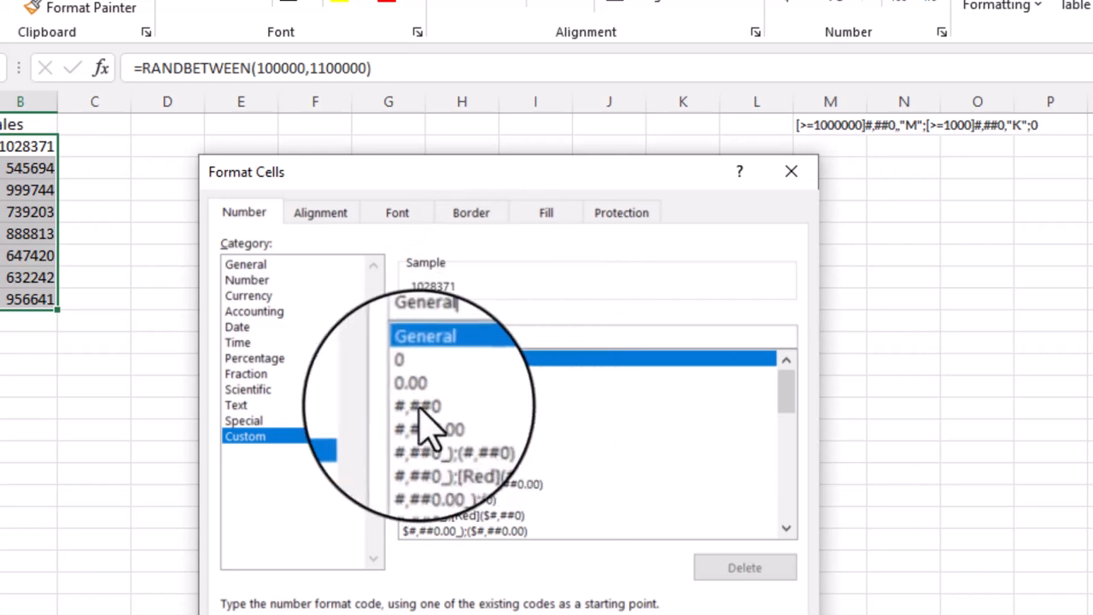
Build the millions code #,##0,,"M" from the #,##0 format, previewing as 1M.
{"action": "left_click", "coordinate": [417, 407]}
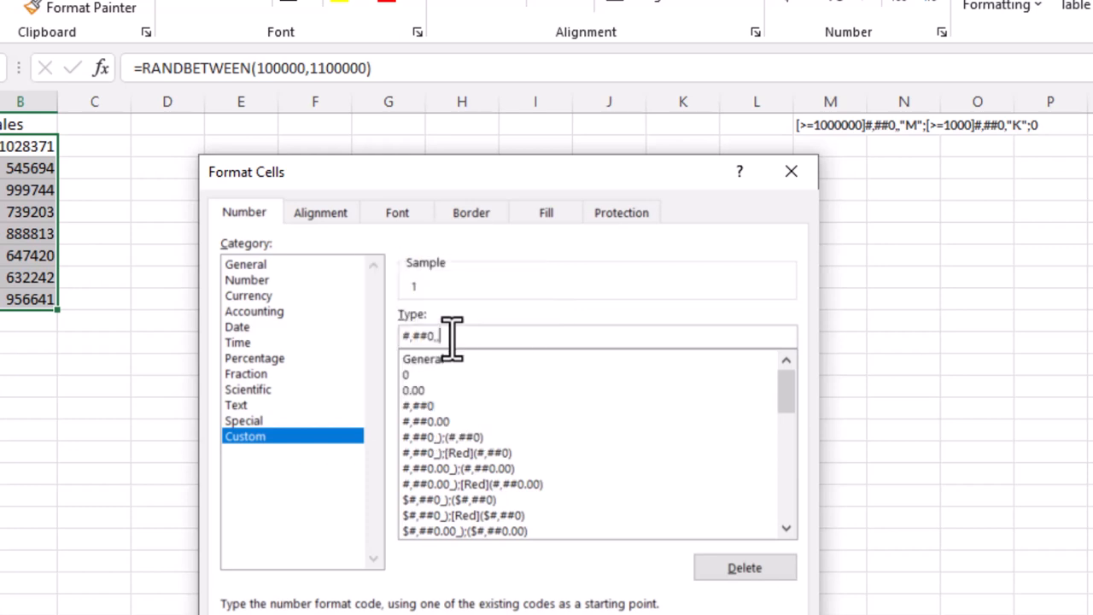
{"action": "type", "text": ",\"M"}
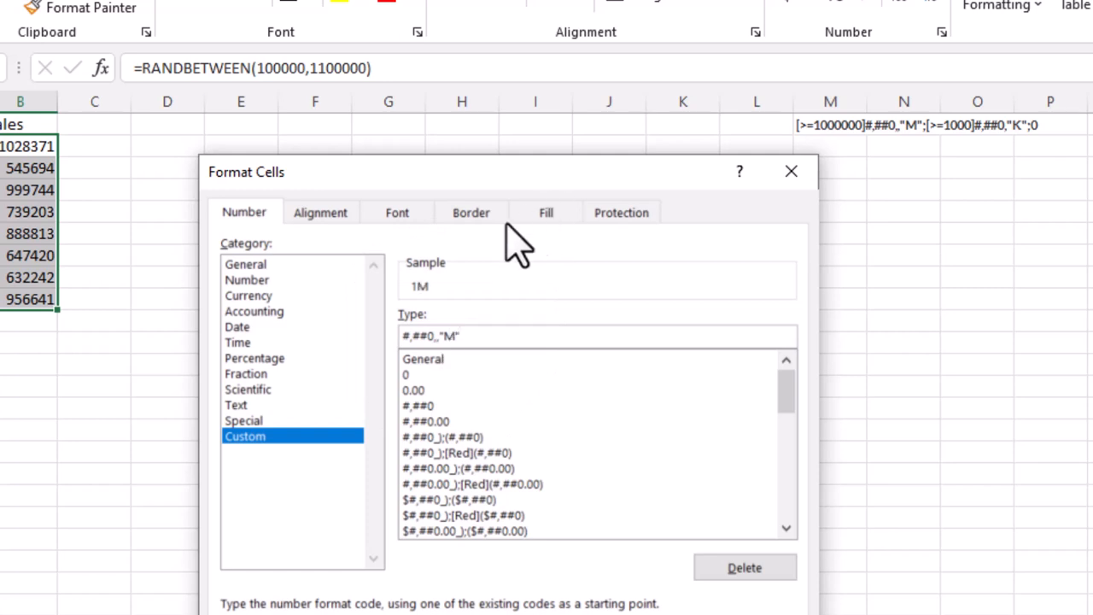
{"action": "mouse_move", "coordinate": [35, 157]}
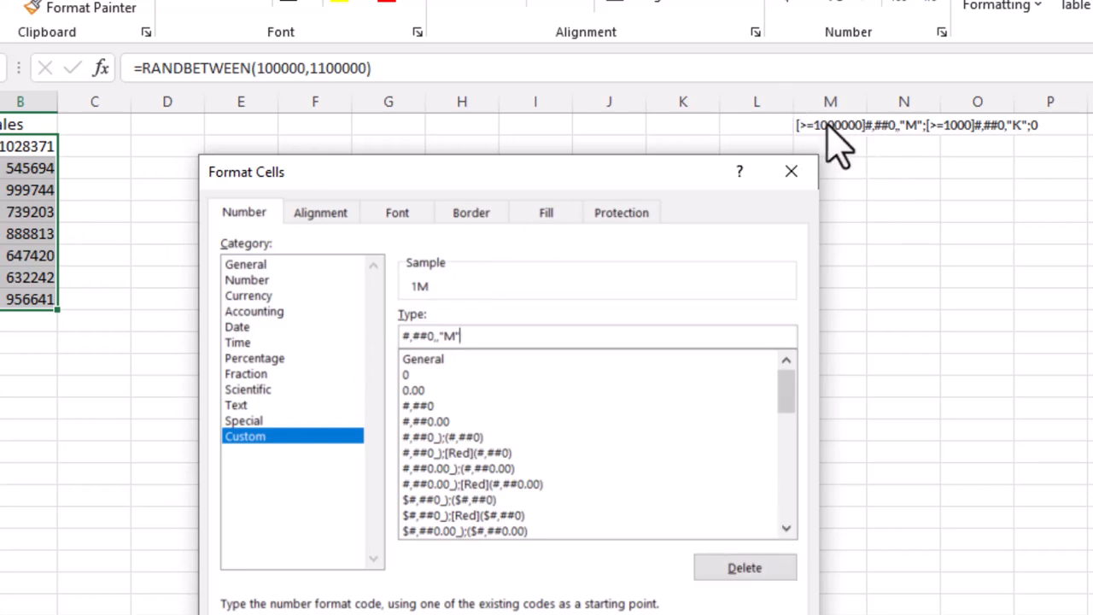
{"action": "mouse_move", "coordinate": [614, 328]}
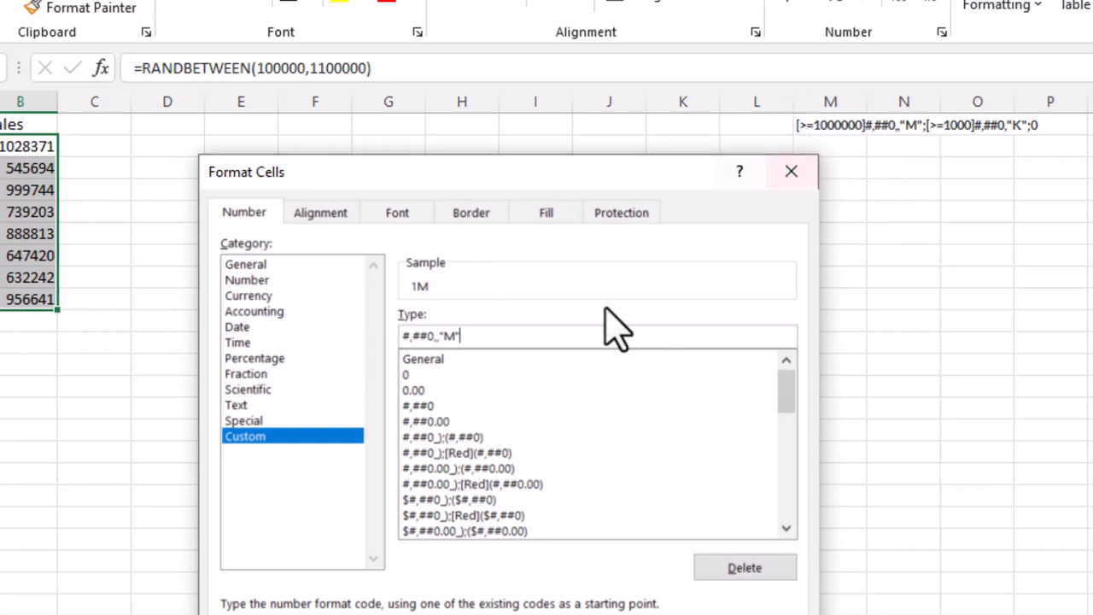
{"action": "mouse_move", "coordinate": [823, 154]}
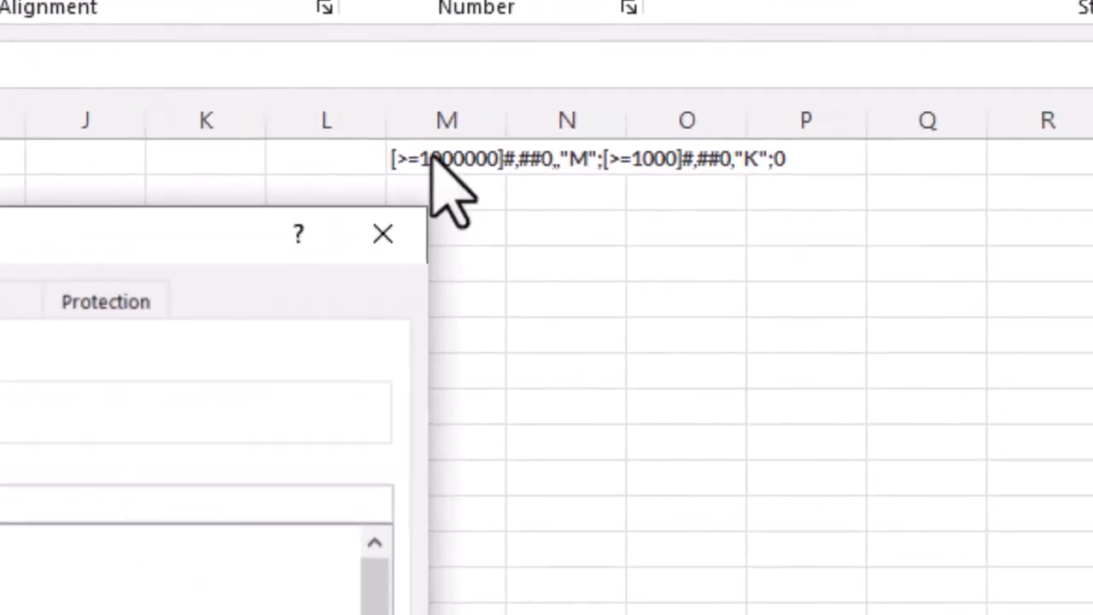
{"action": "mouse_move", "coordinate": [560, 196]}
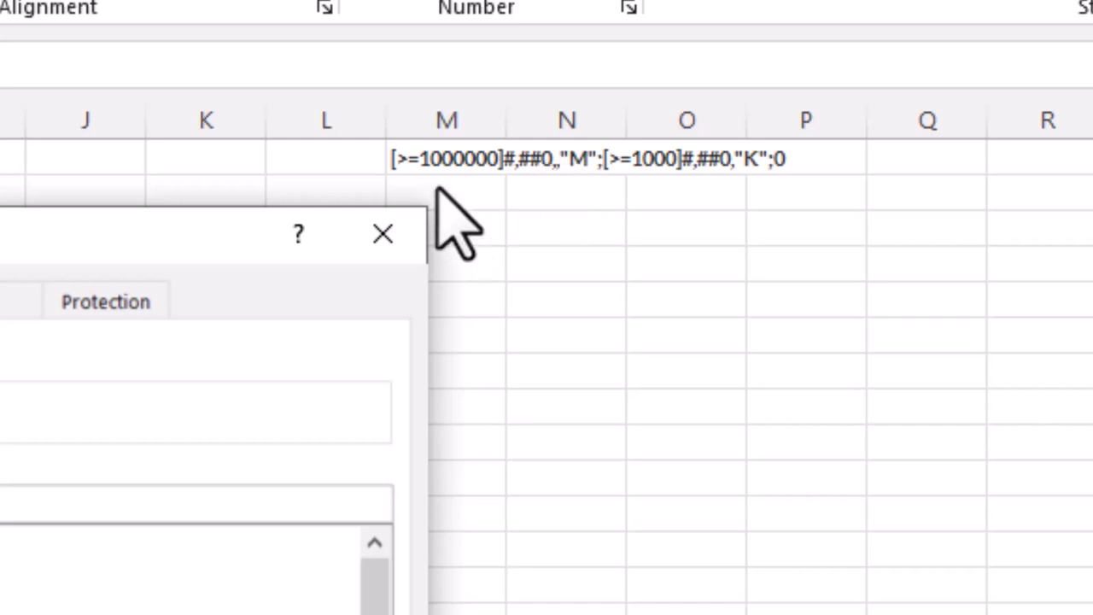
{"action": "mouse_move", "coordinate": [601, 209]}
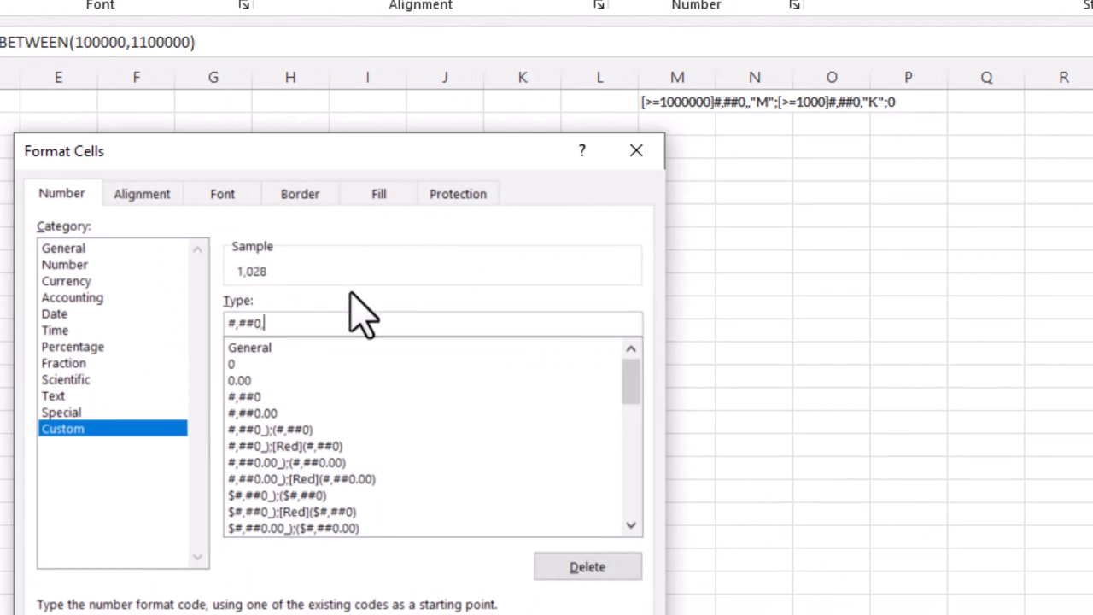
Try the thousands code #,##0,"K" and leave the figures unformatted.
{"action": "type", "text": ",\"K\""}
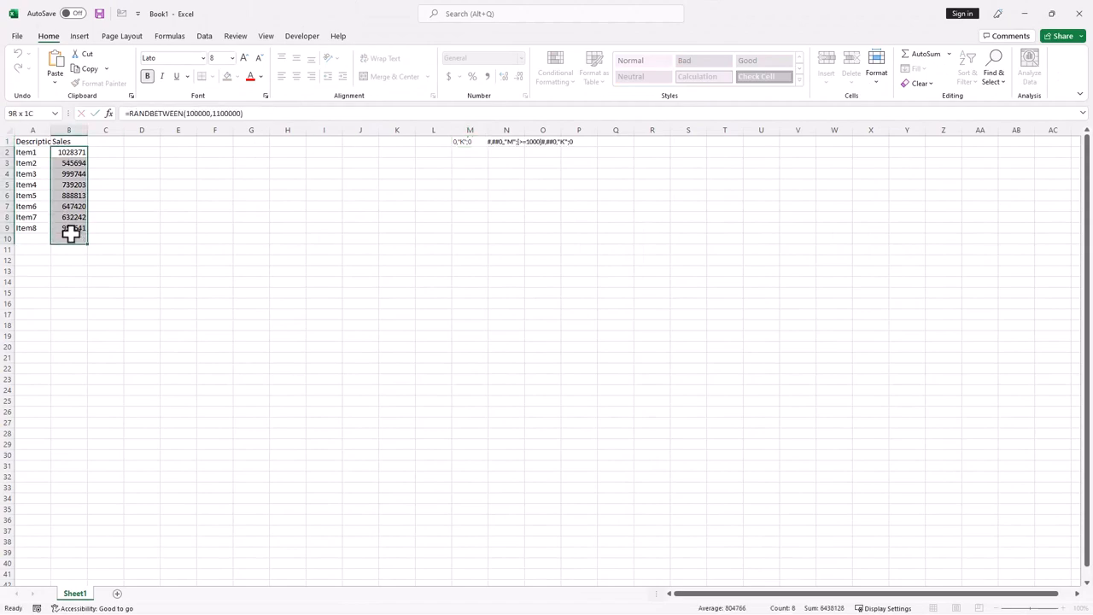
Apply [>=1000000]#,##0,,"M";[>=1000]#,##0,"K";0 so the sales read as 662K, 985K.
{"action": "key", "text": "ctrl+1"}
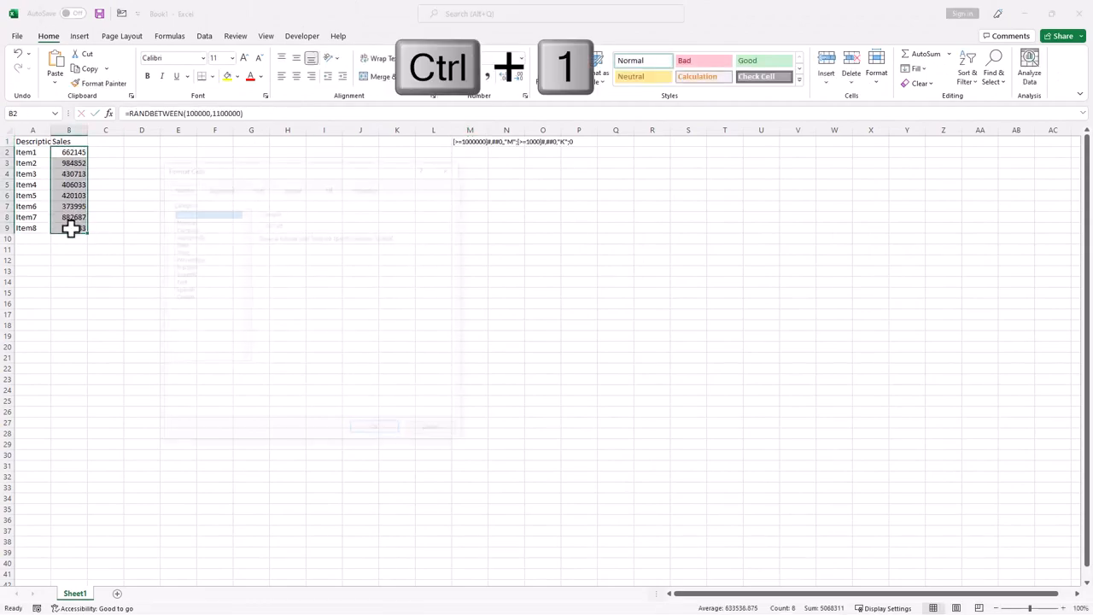
{"action": "key", "text": "Ctrl+1"}
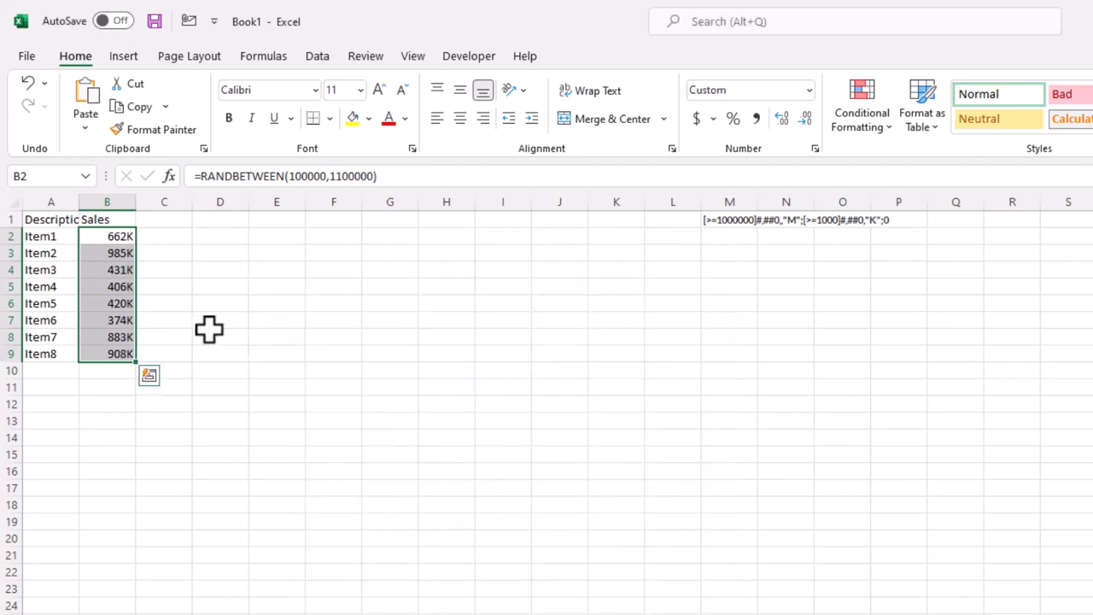
Insert a clustered column chart of A1:B9 Sales data and add data labels to its series.
{"action": "left_click", "coordinate": [51, 219]}
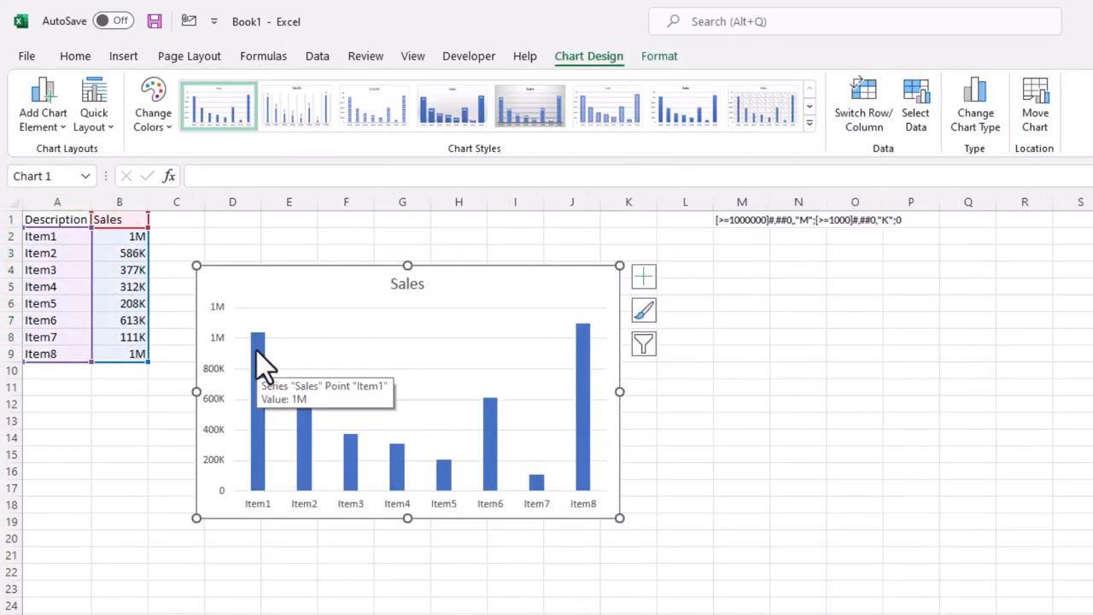
{"action": "right_click", "coordinate": [258, 350]}
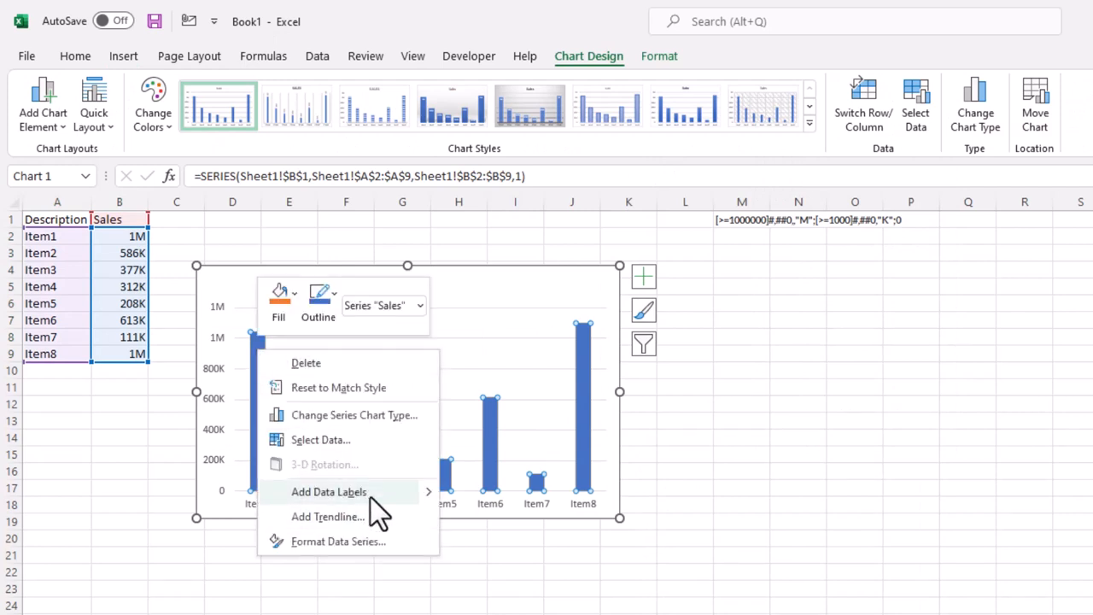
{"action": "left_click", "coordinate": [328, 491]}
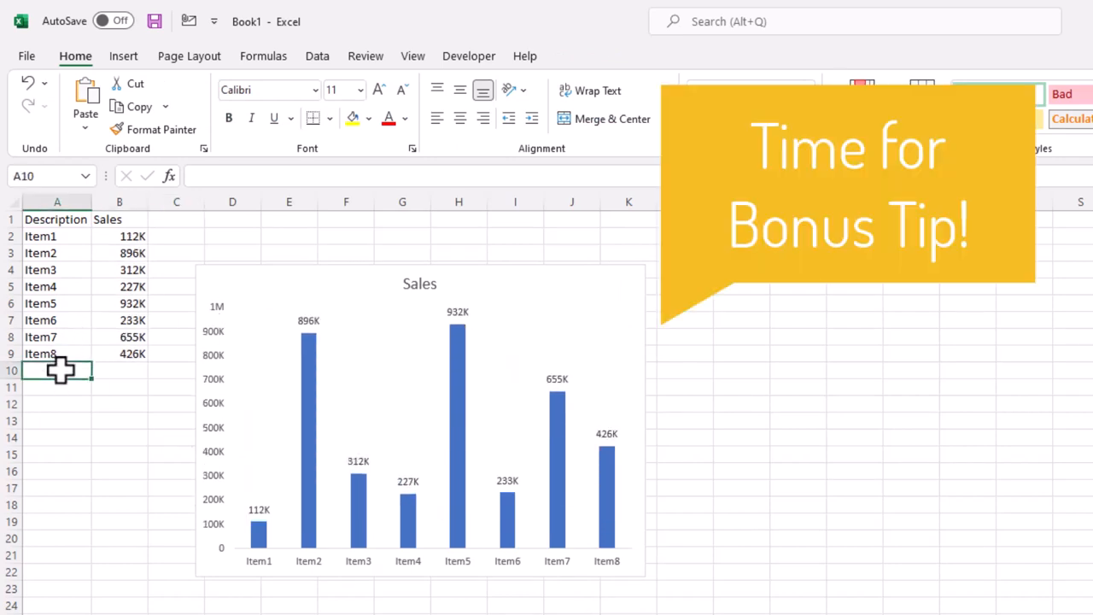
{"action": "type", "text": "Item"}
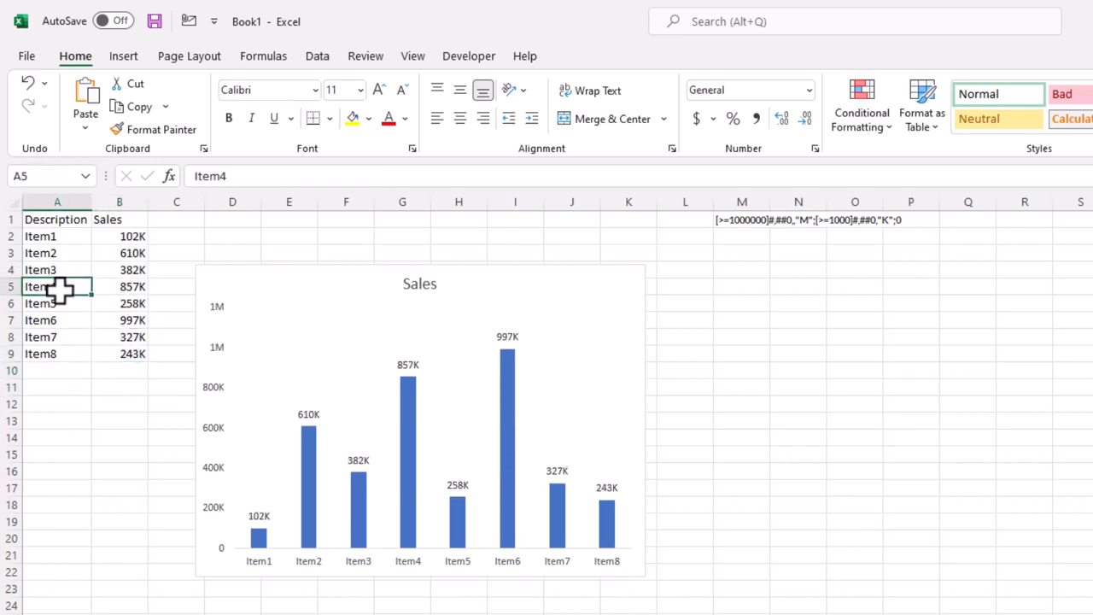
Convert the sales range to a table with headers (Ctrl+T) and add an Item9 row.
{"action": "key", "text": "ctrl+t"}
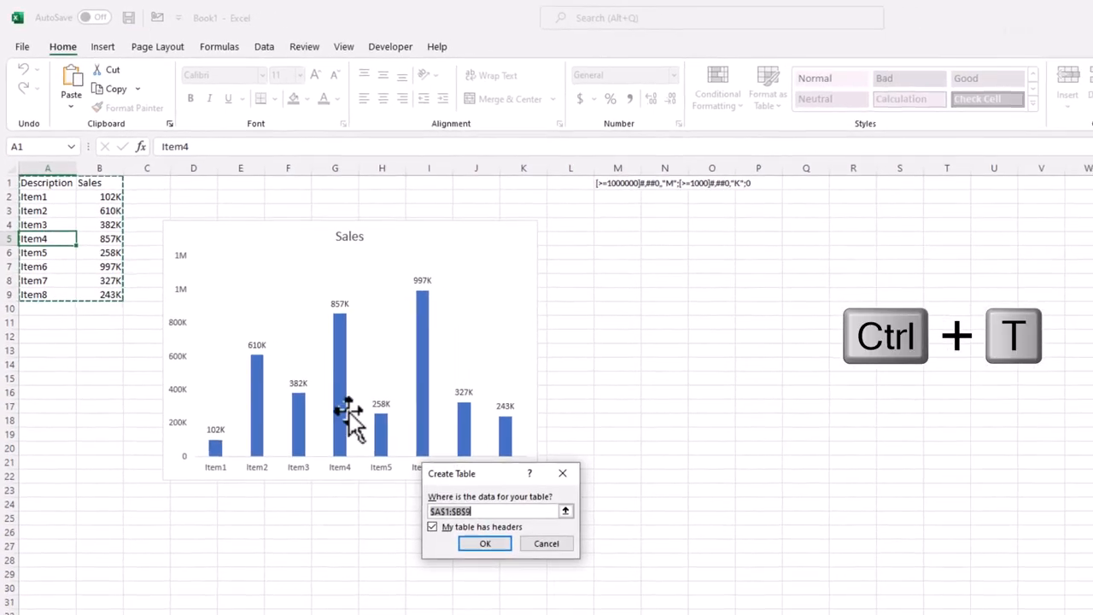
{"action": "left_click", "coordinate": [484, 543]}
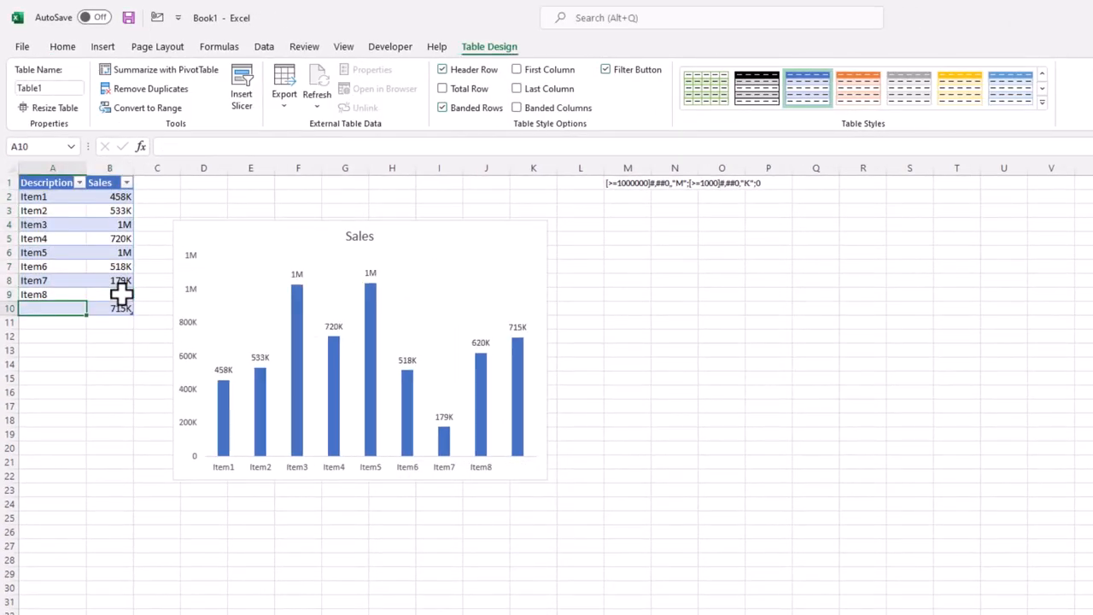
{"action": "type", "text": "Item9"}
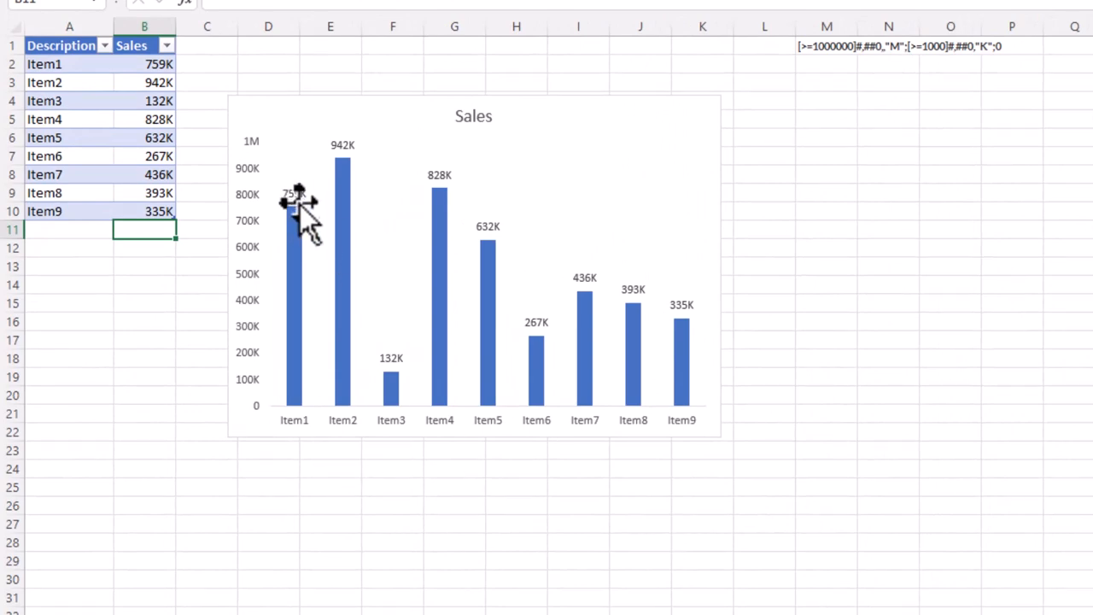
{"action": "mouse_move", "coordinate": [299, 205]}
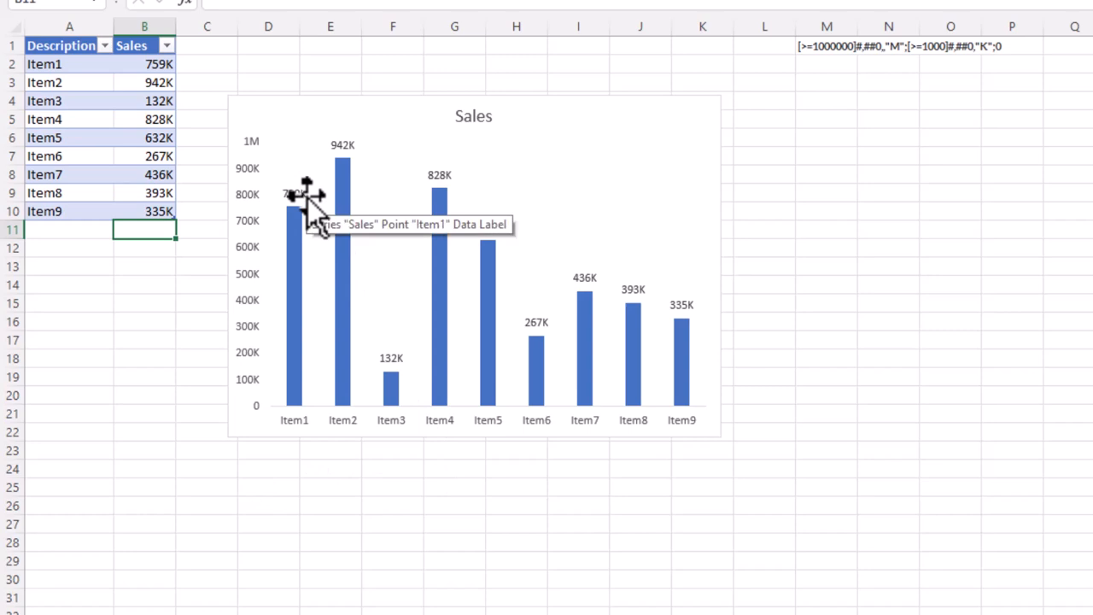